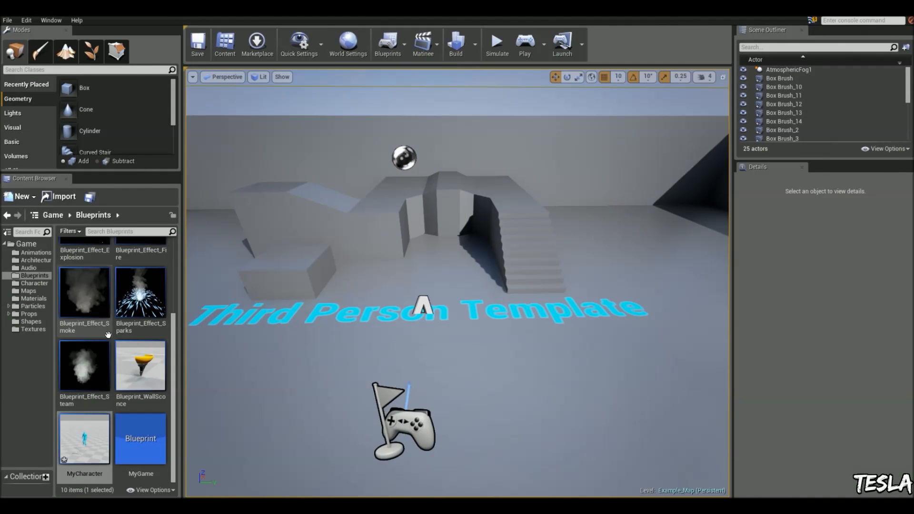
Select the Character folder to list its assets, including the IdleRun_TPP blend space.
click(34, 282)
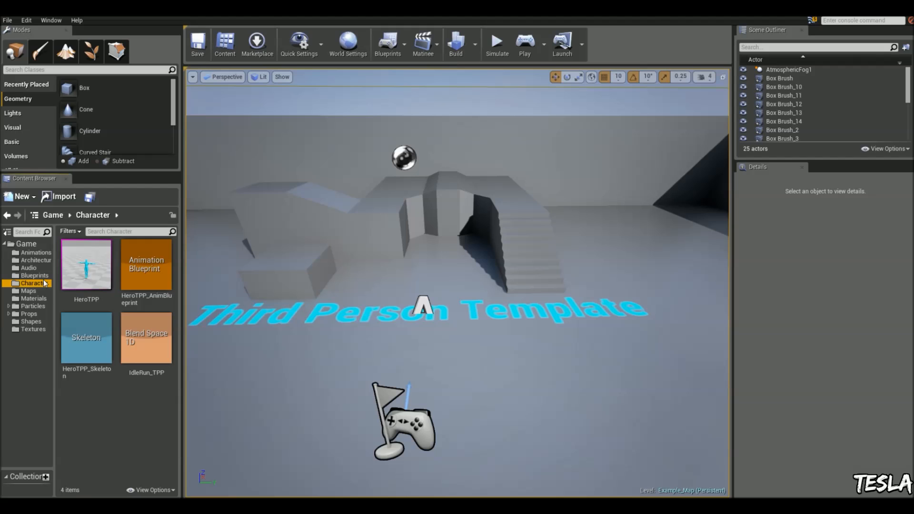
mouse_move(157, 351)
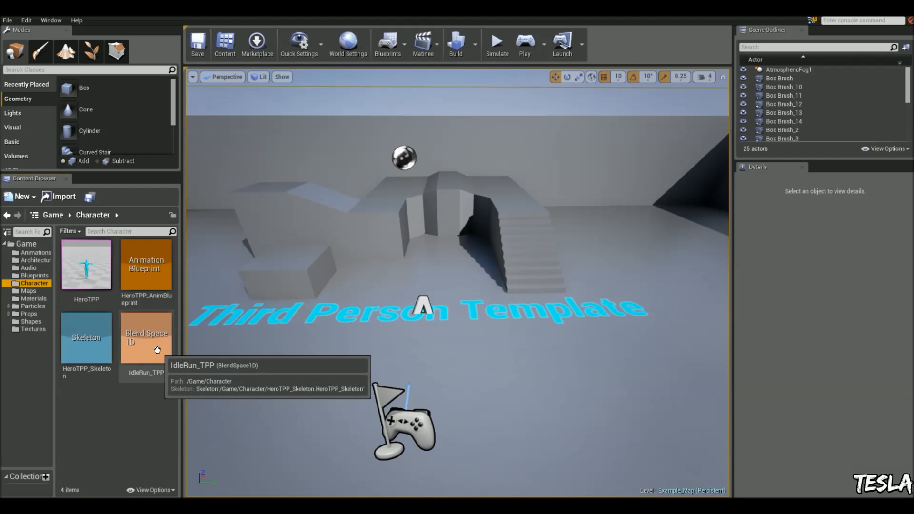
Open IdleRun_TPP and preview run, medium, walk and idle blends along the Speed axis.
double_click(145, 337)
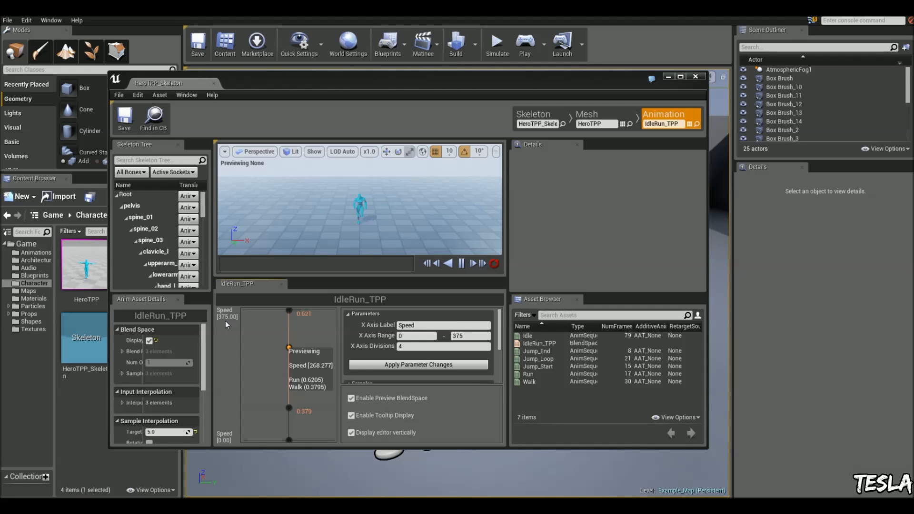
drag(287, 362, 287, 312)
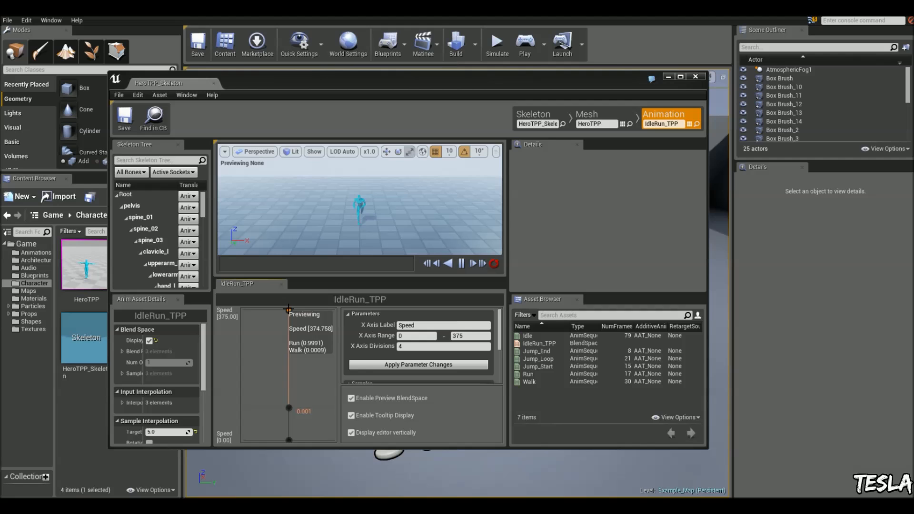
drag(288, 310, 287, 342)
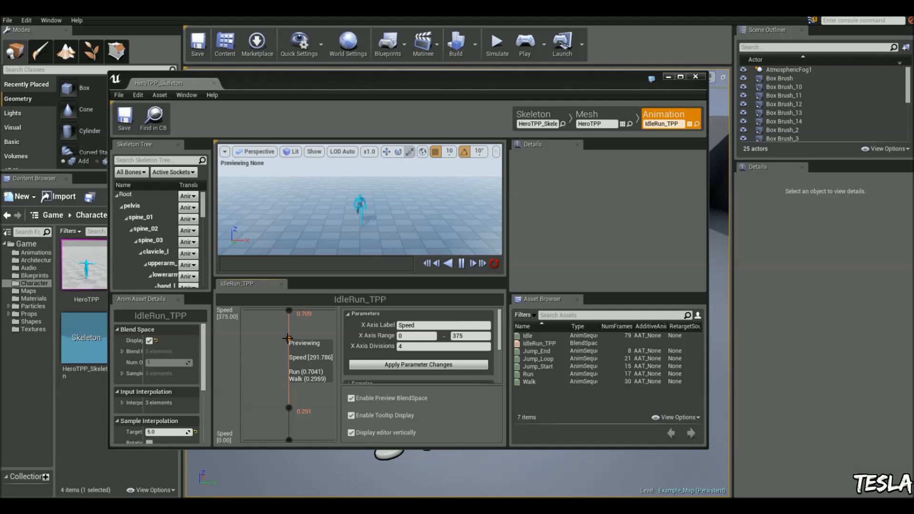
drag(286, 341, 286, 376)
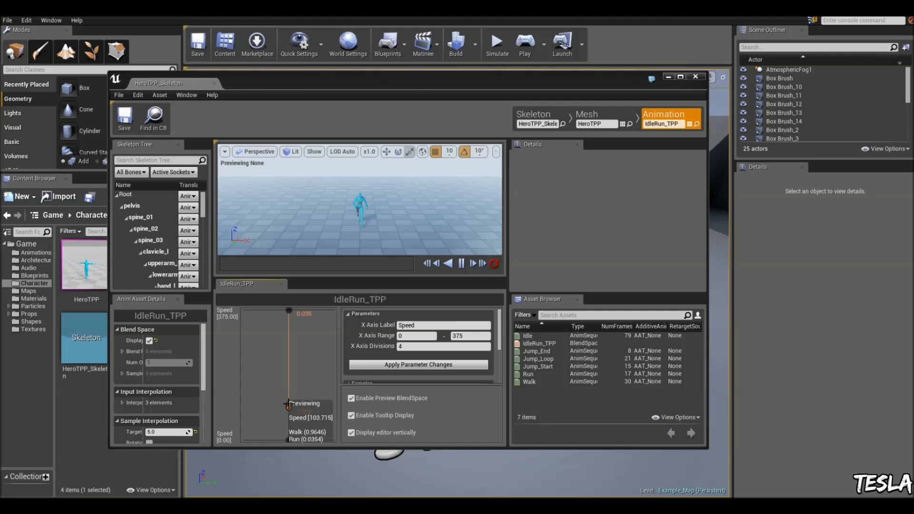
drag(288, 312, 289, 402)
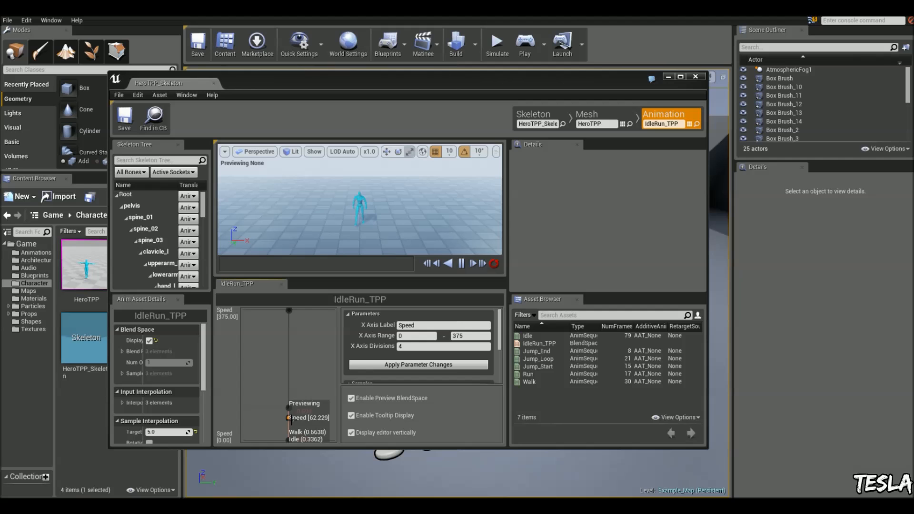
drag(288, 425, 288, 310)
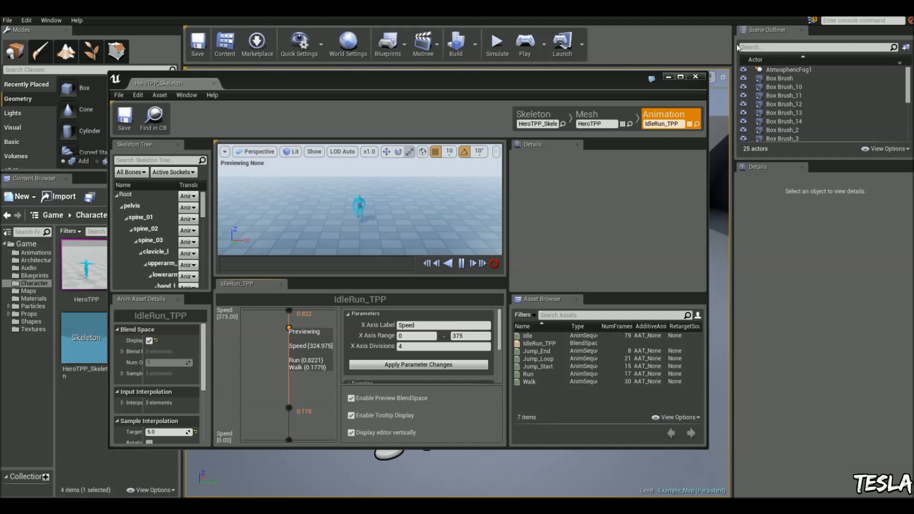
Play-test running in the level, stop, then show the Blueprints folder.
click(522, 42)
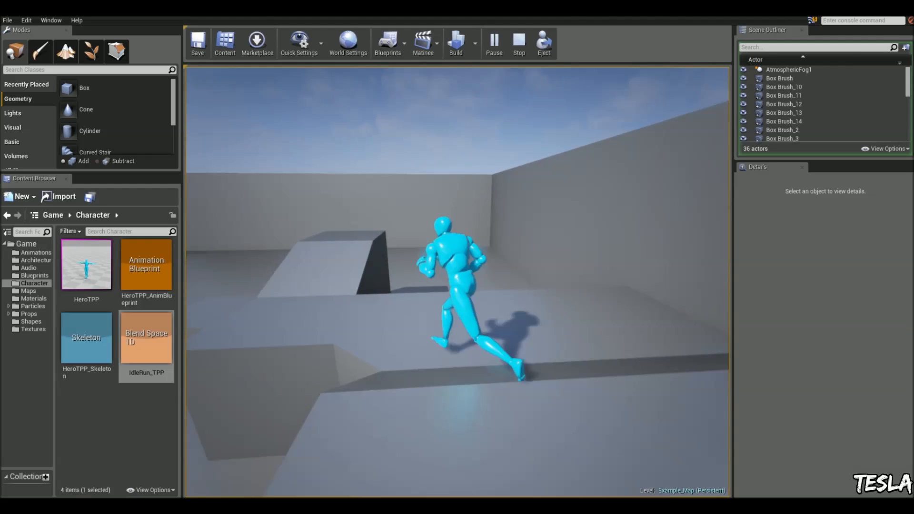
click(517, 42)
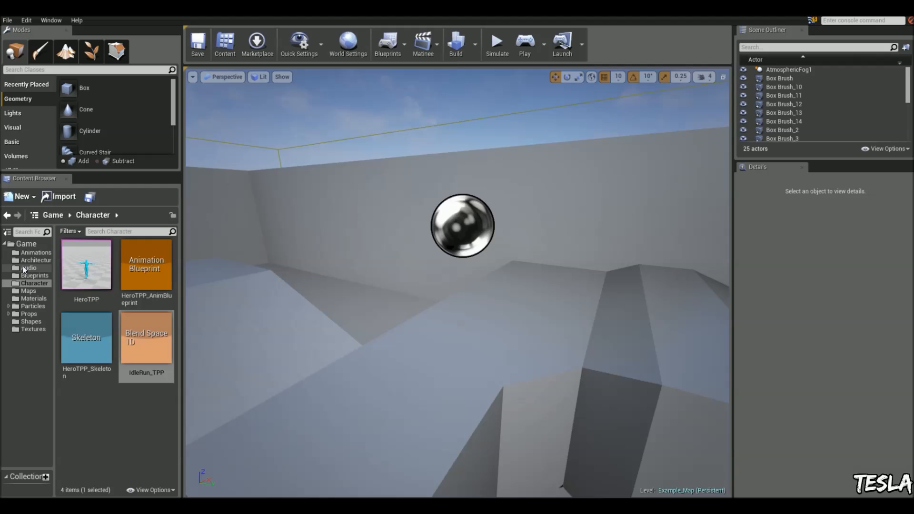
click(34, 275)
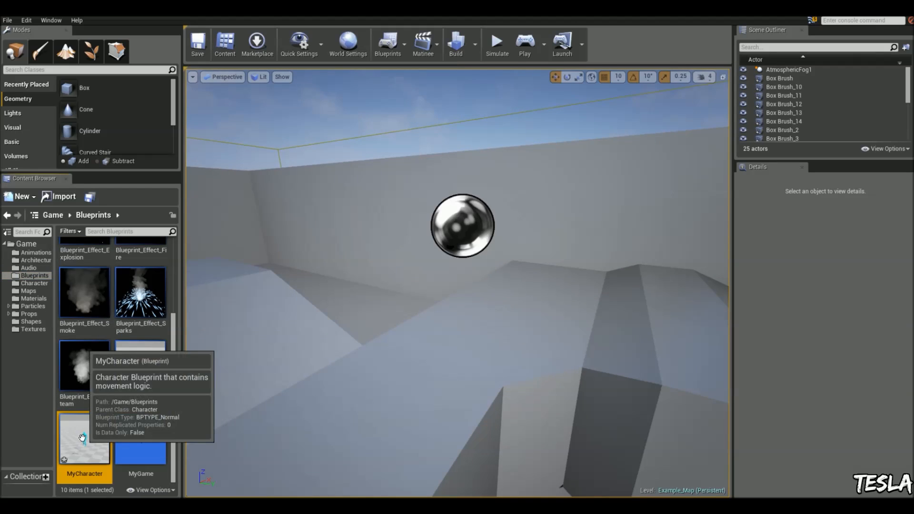
Set MyCharacter's Max Walk Speed to 93.75 and play-test the slower walk.
double_click(84, 437)
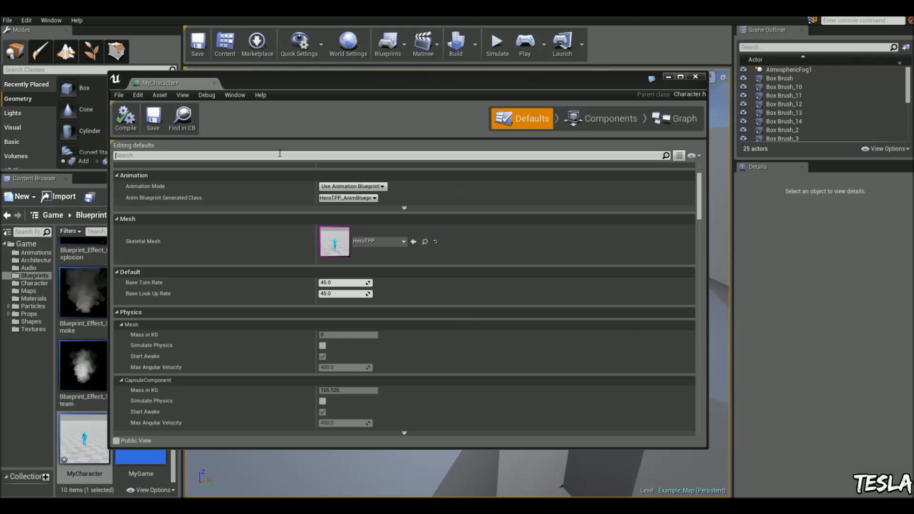
text(max walk)
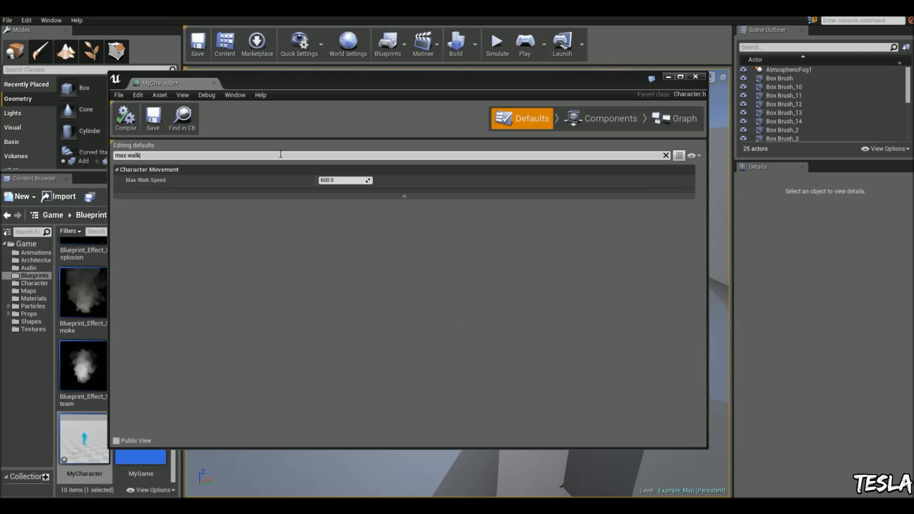
mouse_move(343, 180)
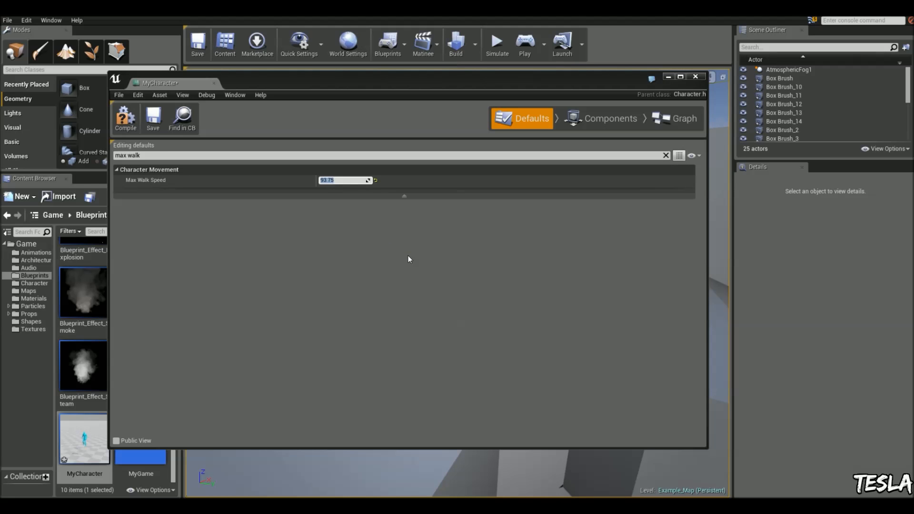
mouse_move(524, 41)
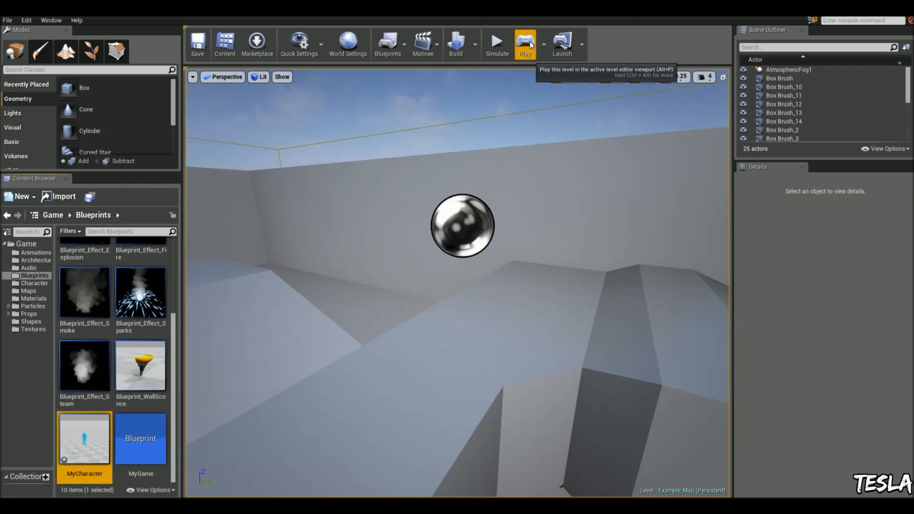
click(523, 42)
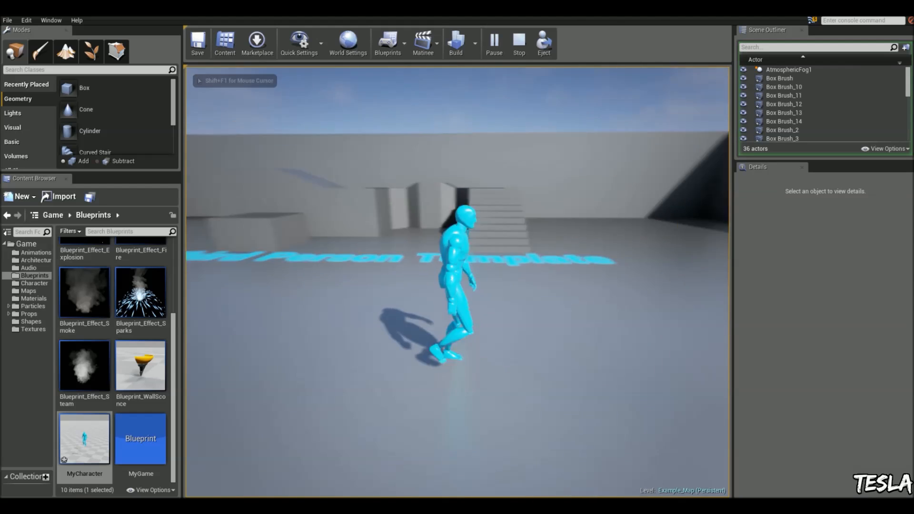
click(517, 41)
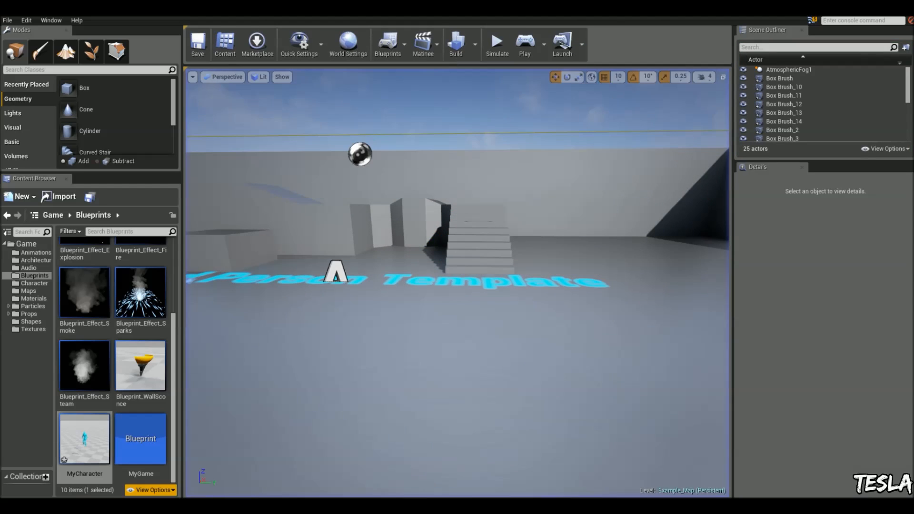
In MyCharacter, add Left Shift event, Character Movement reference and Set Max Walk Speed nodes.
double_click(84, 438)
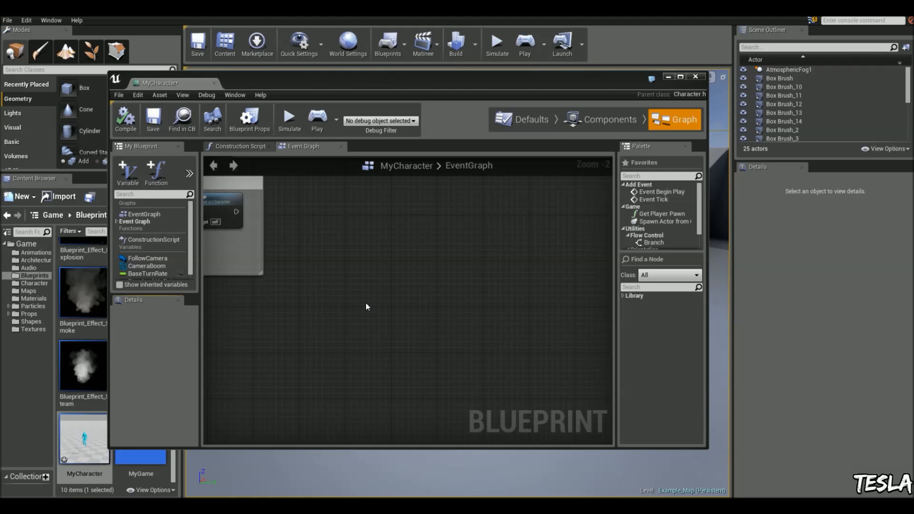
text(left)
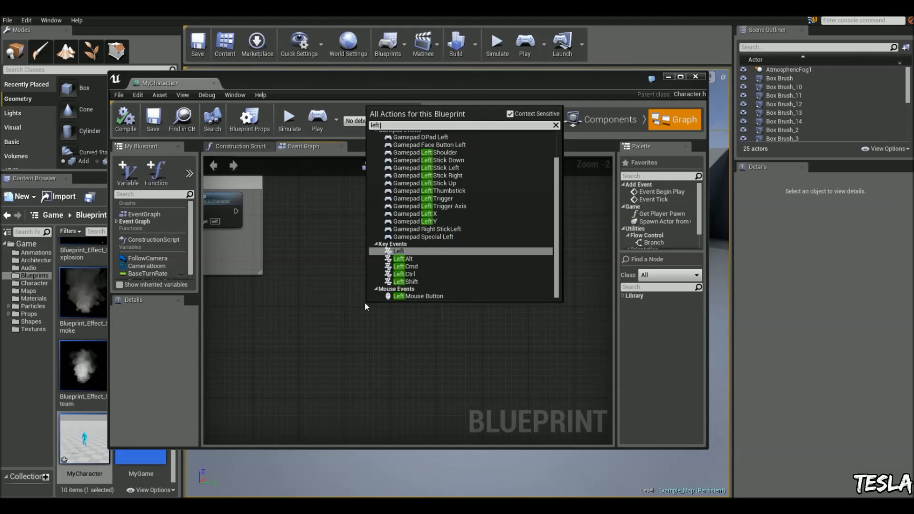
click(407, 281)
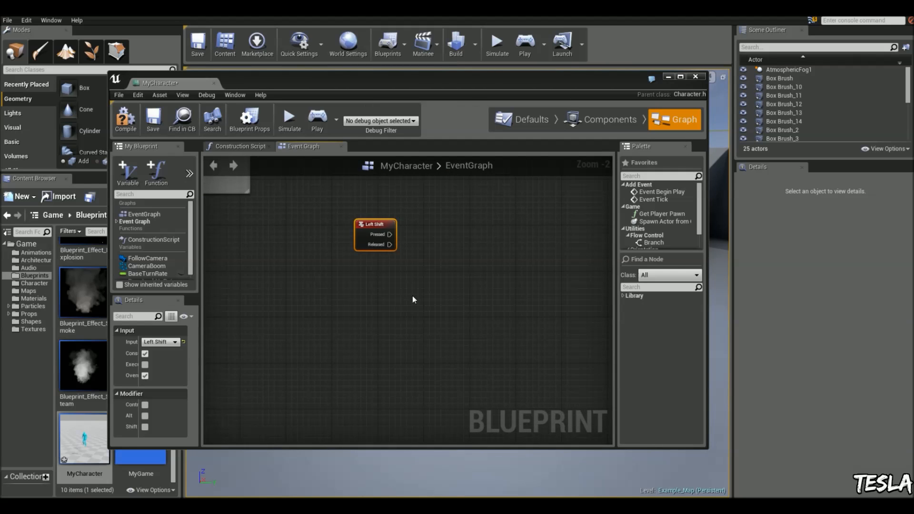
text(get cha)
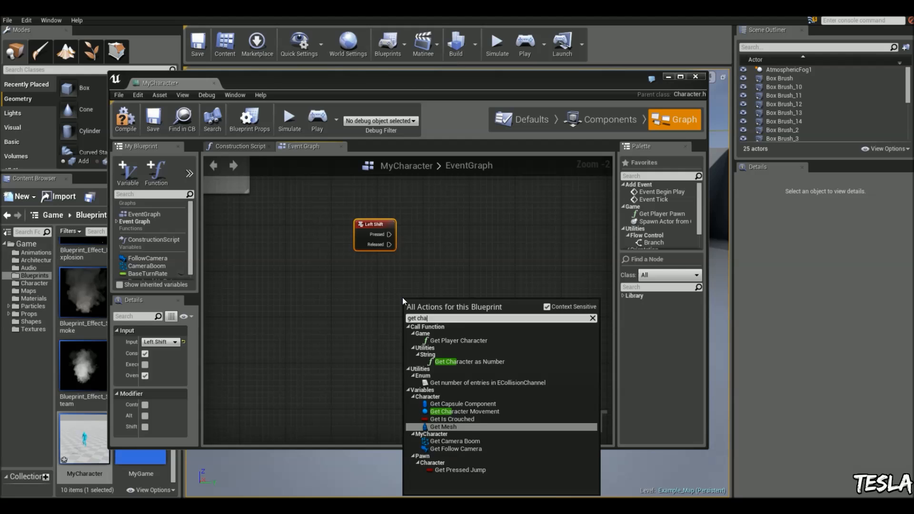
click(464, 411)
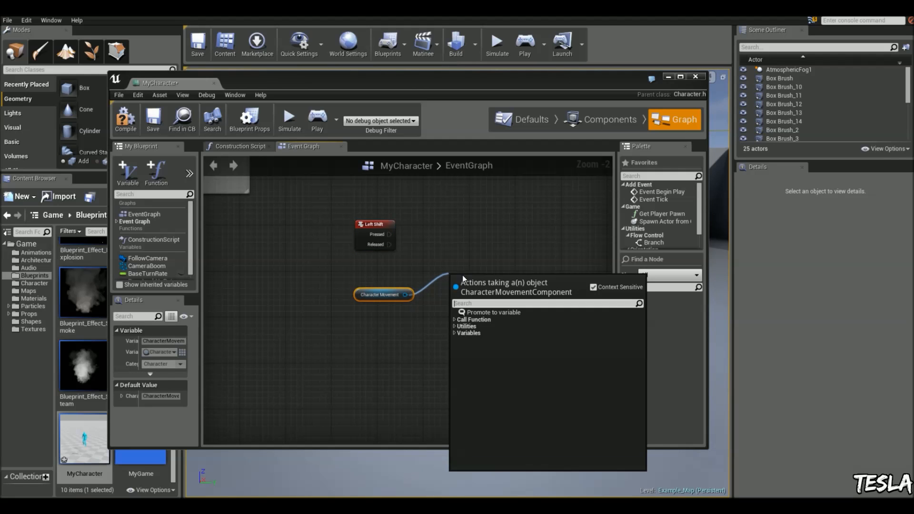
text(max walk)
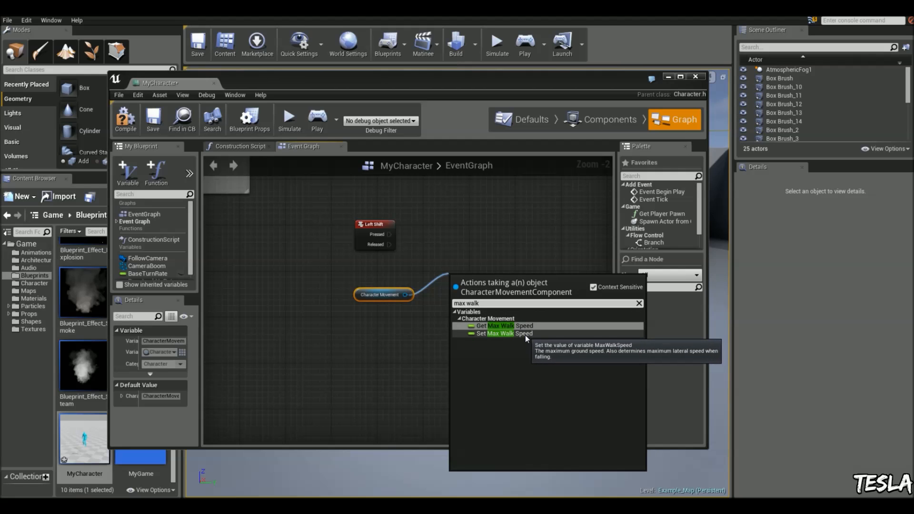
click(499, 333)
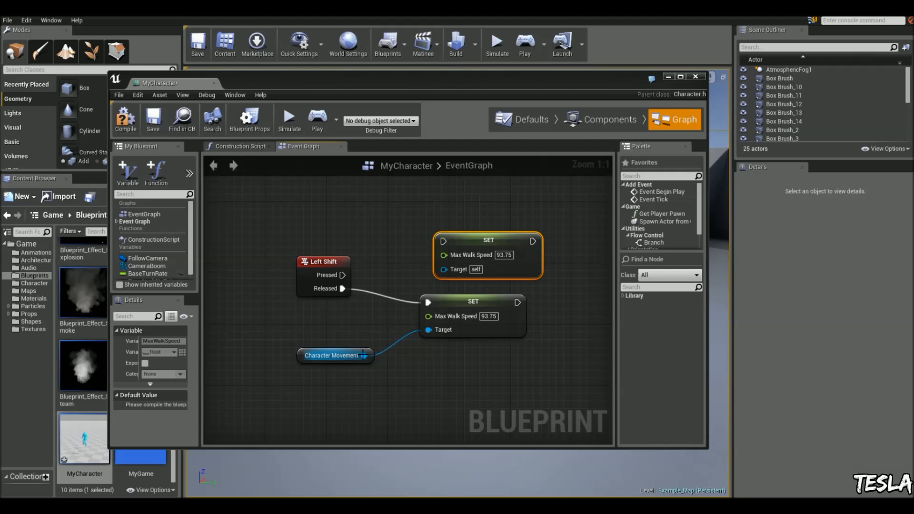
Wire Character Movement, set top speed 900 on Left Shift Pressed, and close the blueprint.
drag(367, 355, 443, 268)
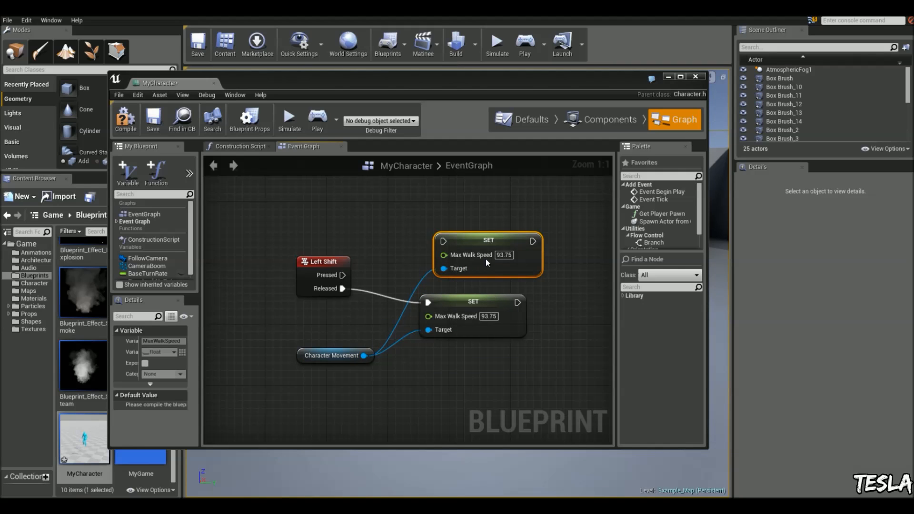
click(503, 255)
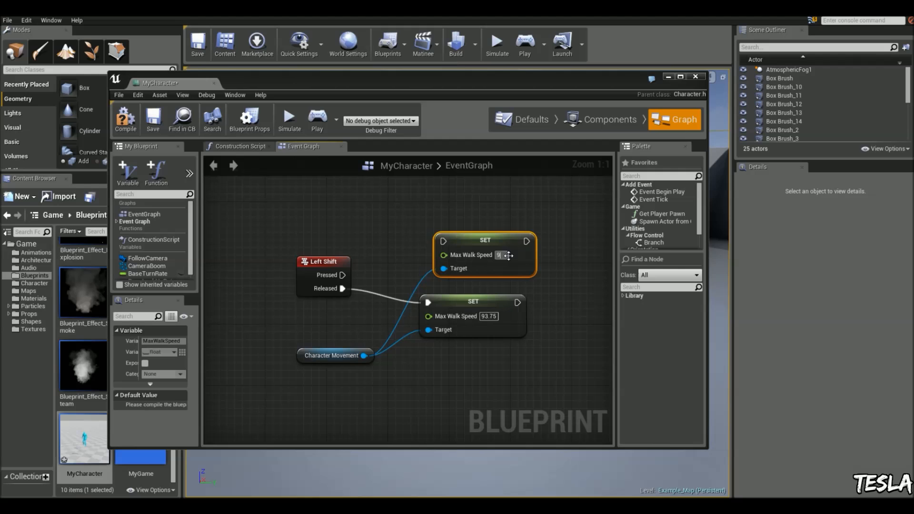
text(900)
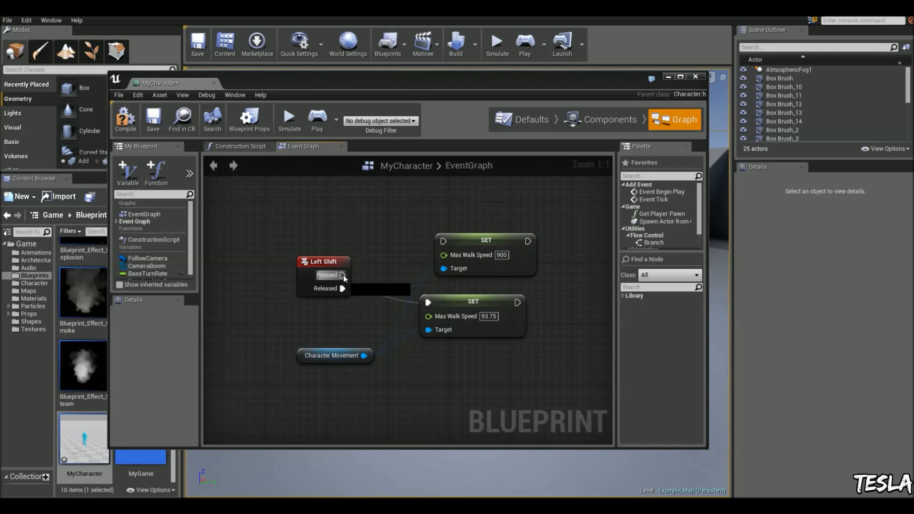
drag(345, 274, 443, 241)
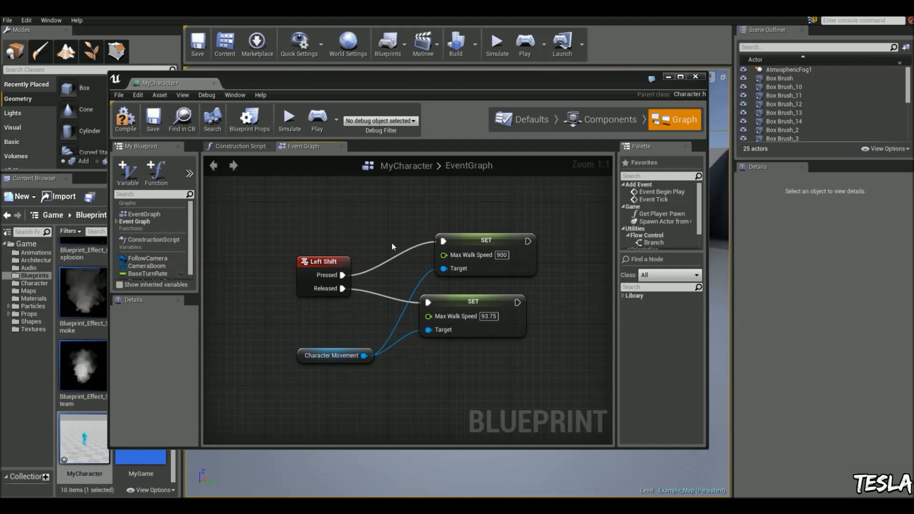
mouse_move(426, 268)
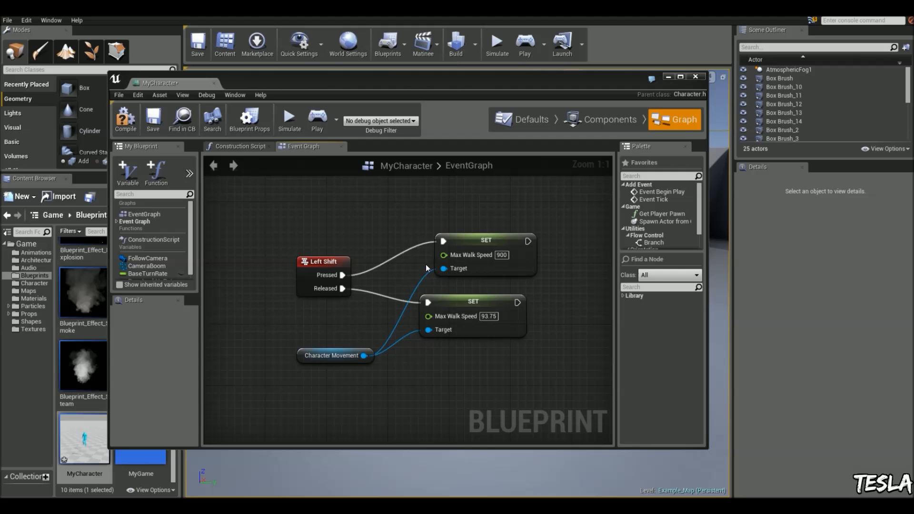
click(496, 43)
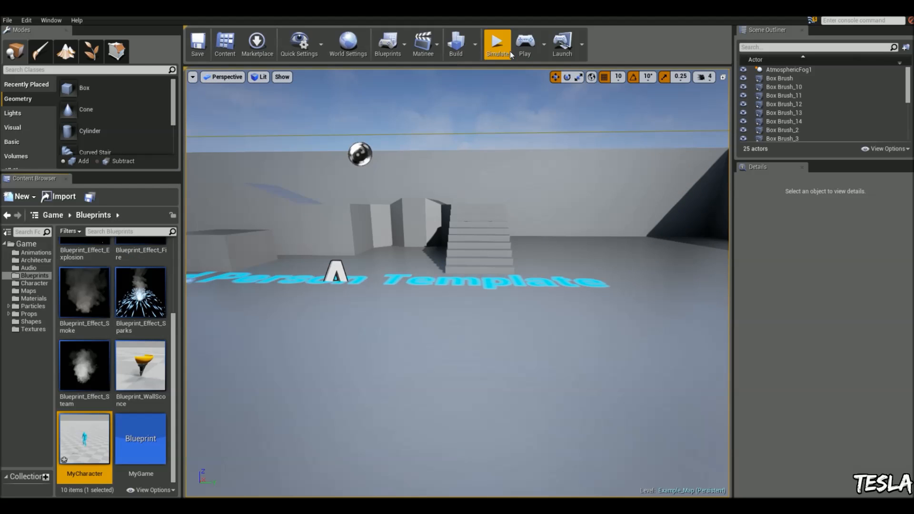
Start simulating the level to test the Left Shift speed change.
click(496, 44)
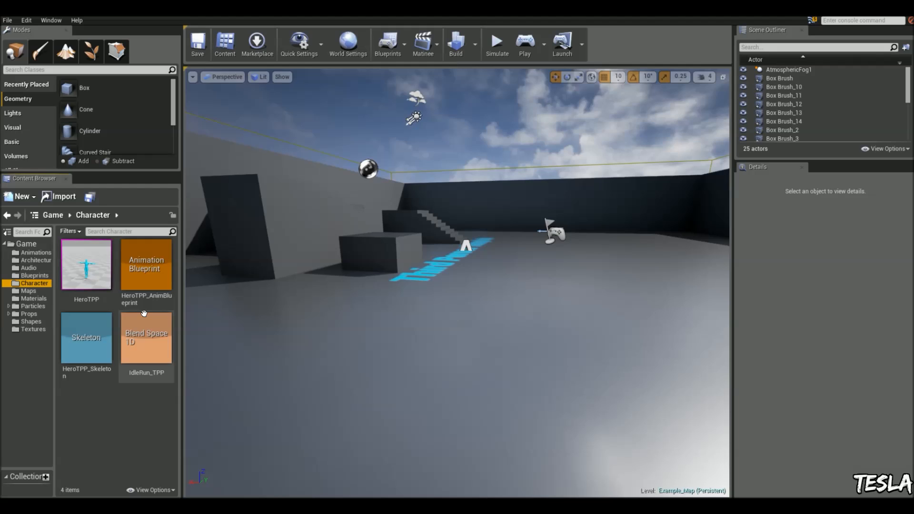
Open IdleRun_TPP, preview middle-speed and full-run blends, then close it.
double_click(146, 337)
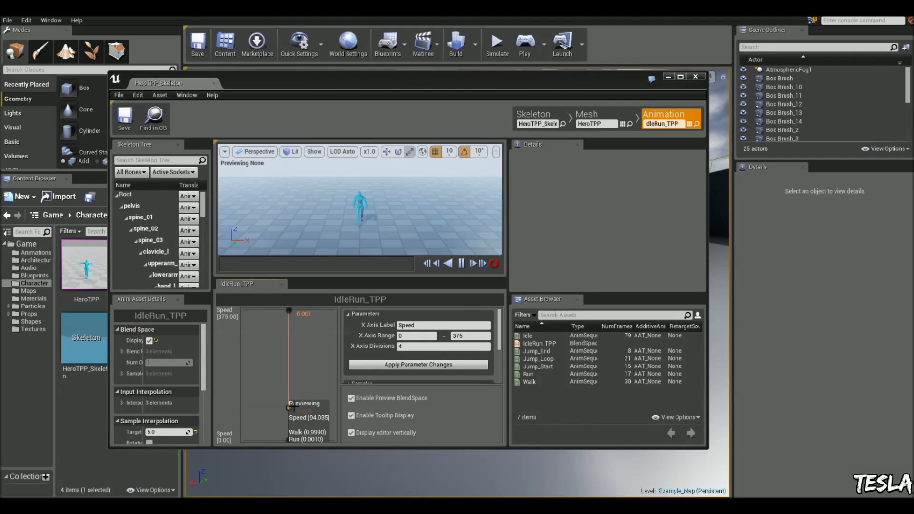
drag(288, 403, 287, 376)
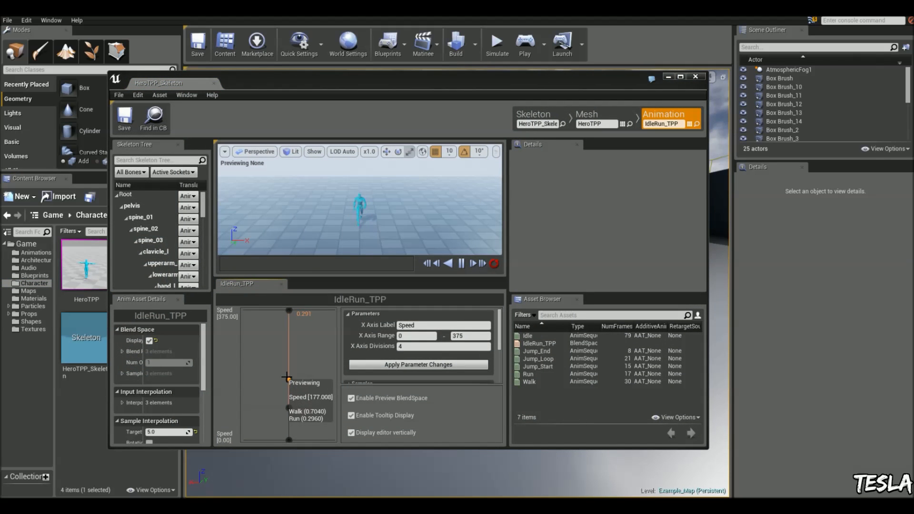
drag(287, 375, 286, 320)
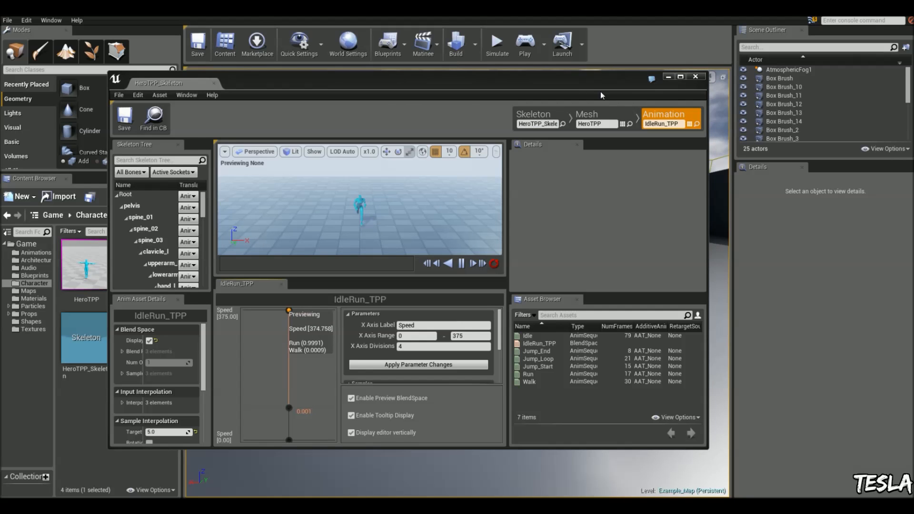
click(695, 76)
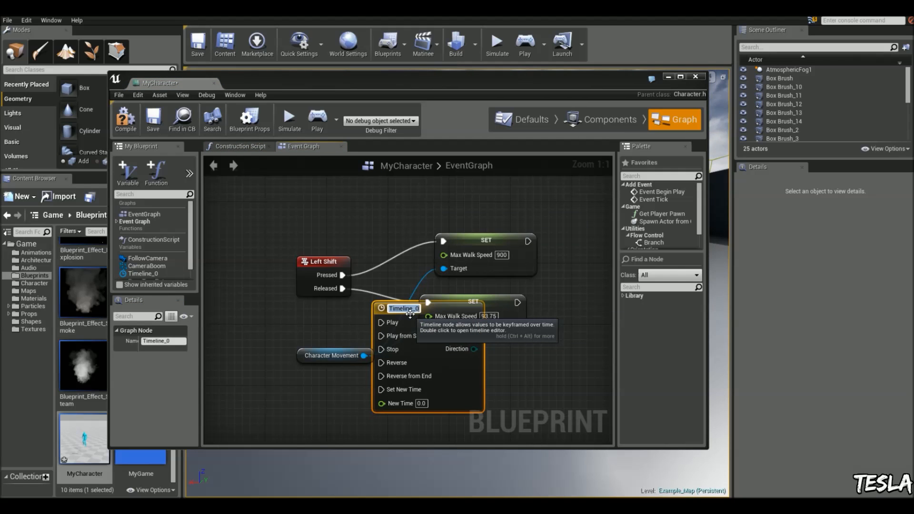
Name the new timeline 'runspeed' in the MyCharacter event graph.
text(runspeed)
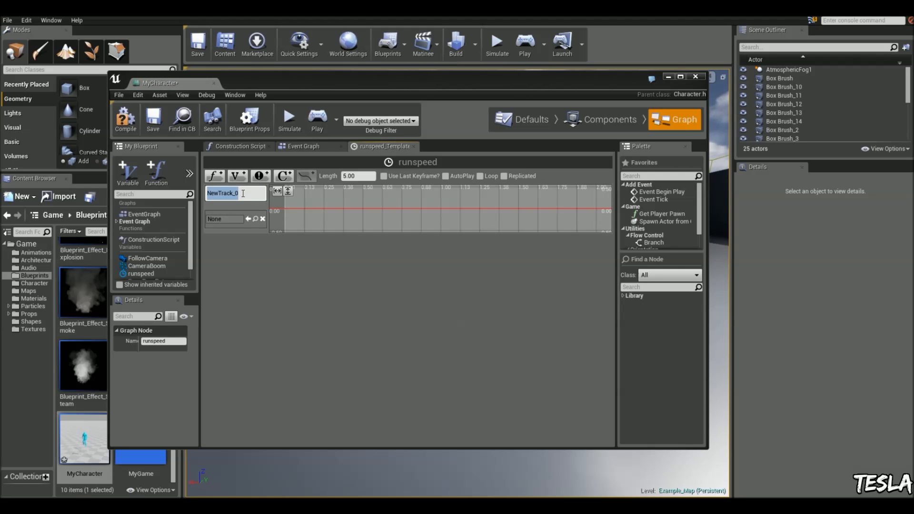
Rename the track runspeed, set length 2.00, key 93.75 at 0 and 900 at 2.00.
text(runspeed)
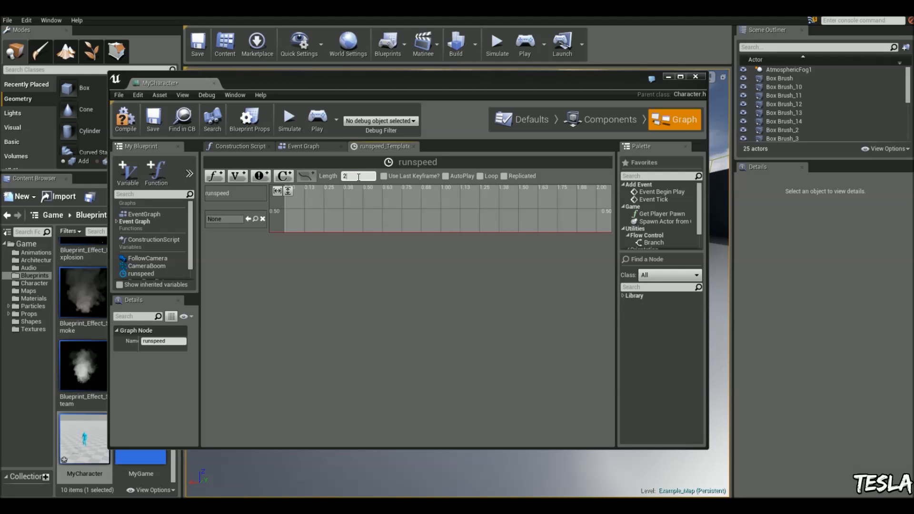
text(2.00)
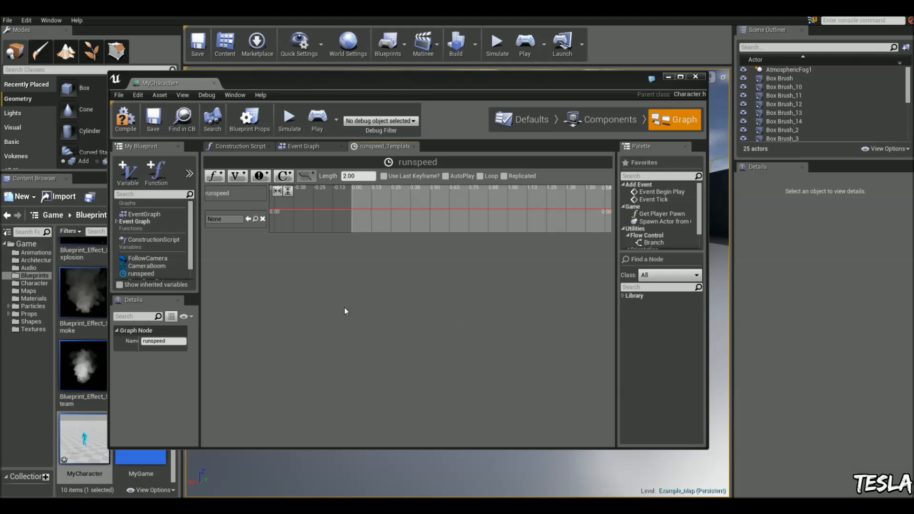
mouse_move(621, 368)
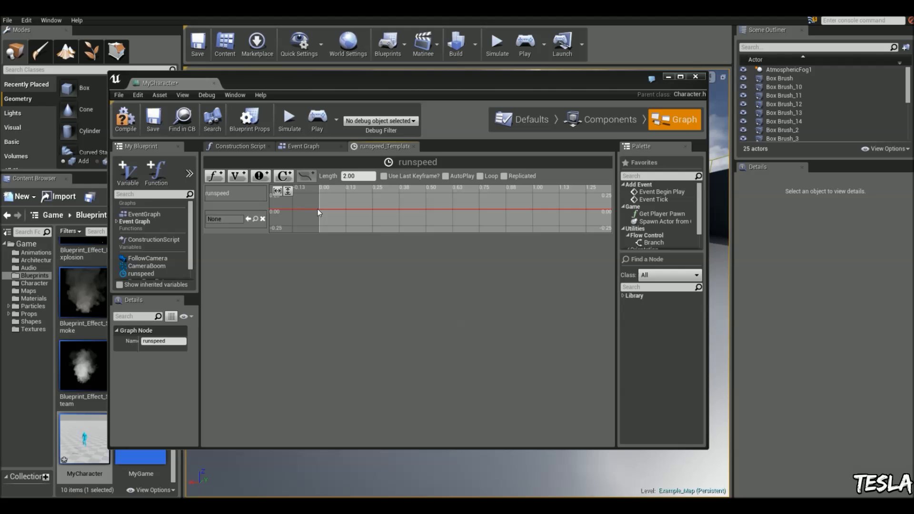
click(319, 210)
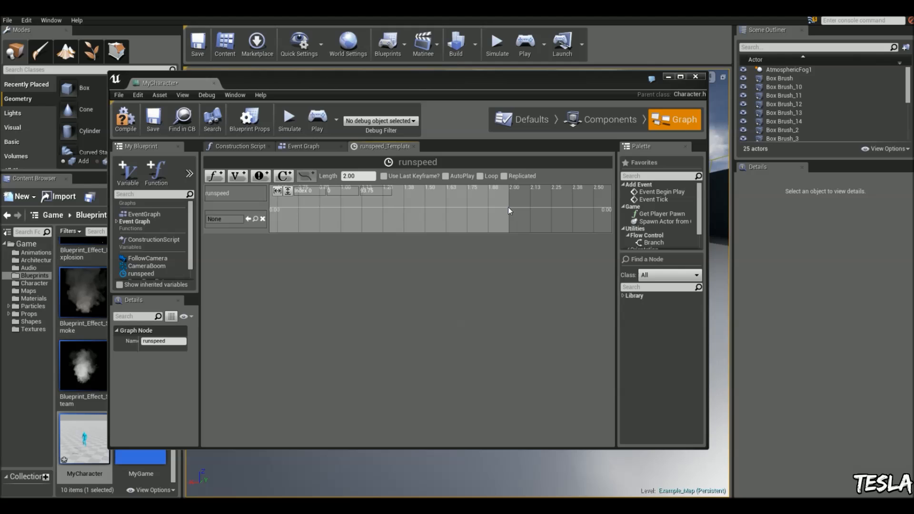
click(507, 209)
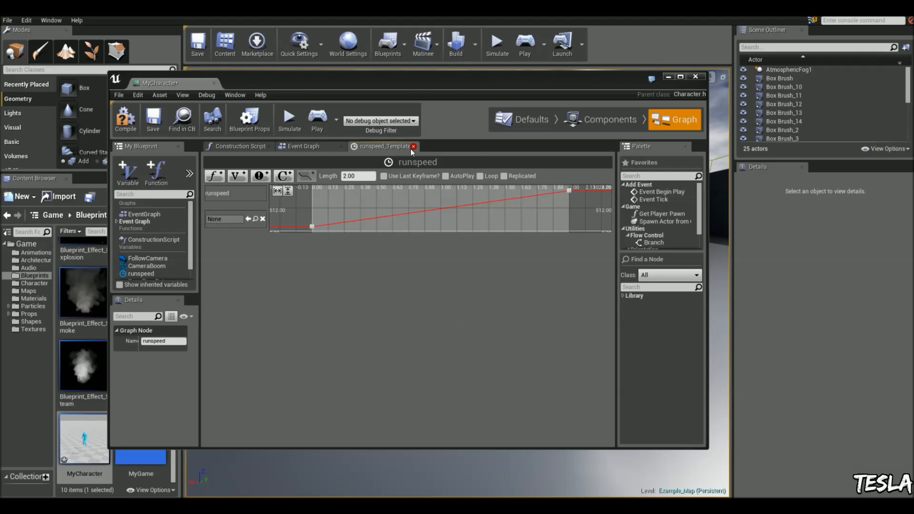
click(413, 146)
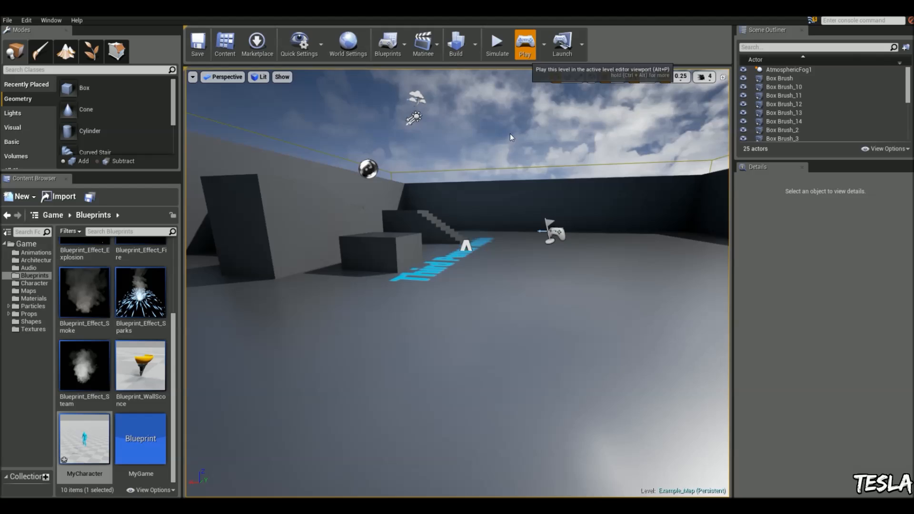
click(524, 43)
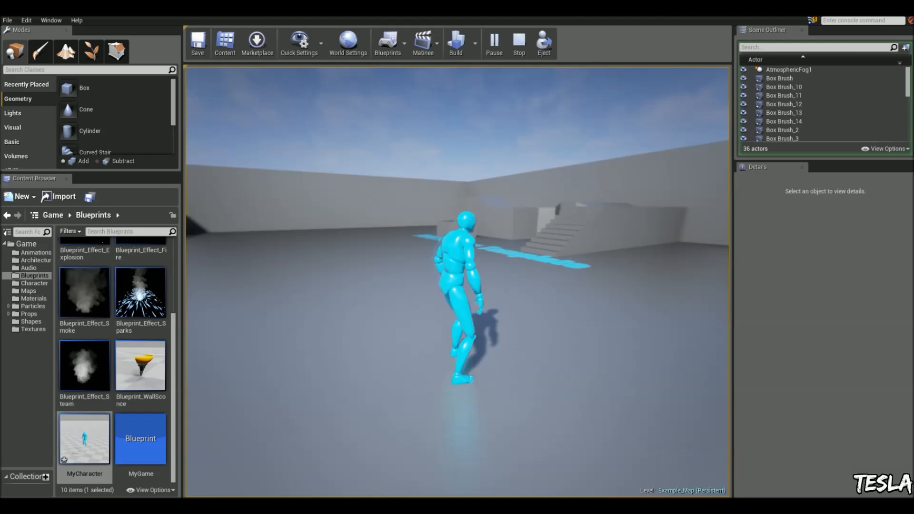
click(518, 41)
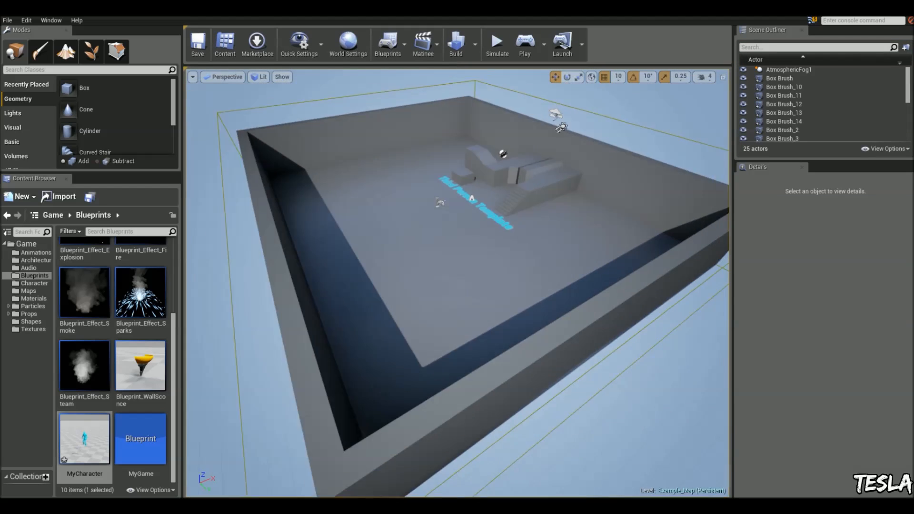